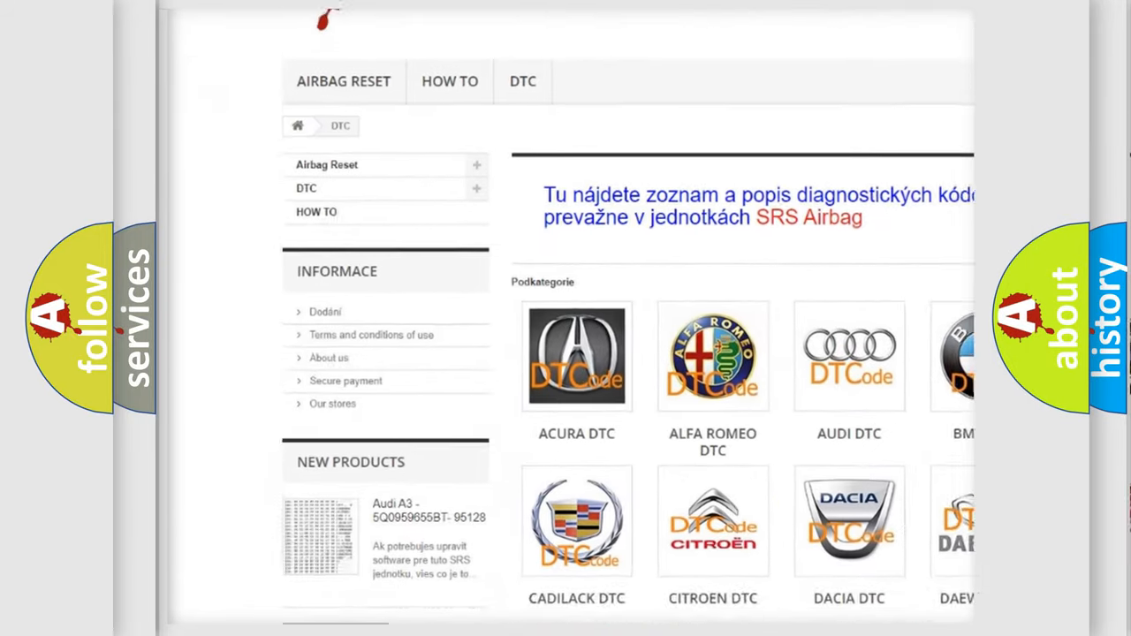
scroll("down", 3)
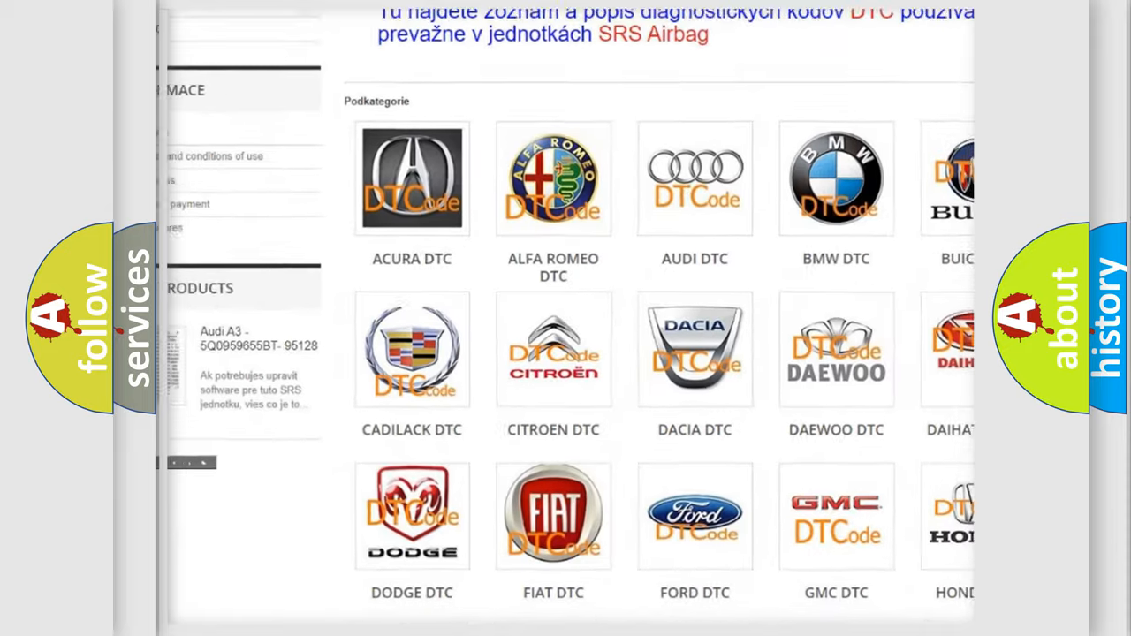
scroll("down", 3)
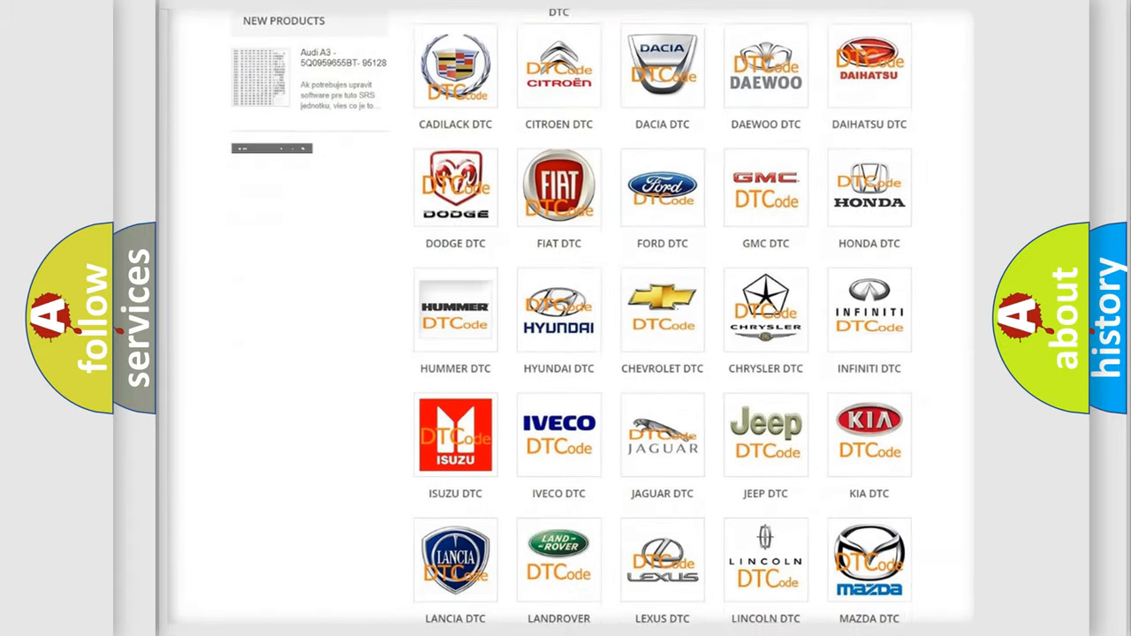
scroll("down", 3)
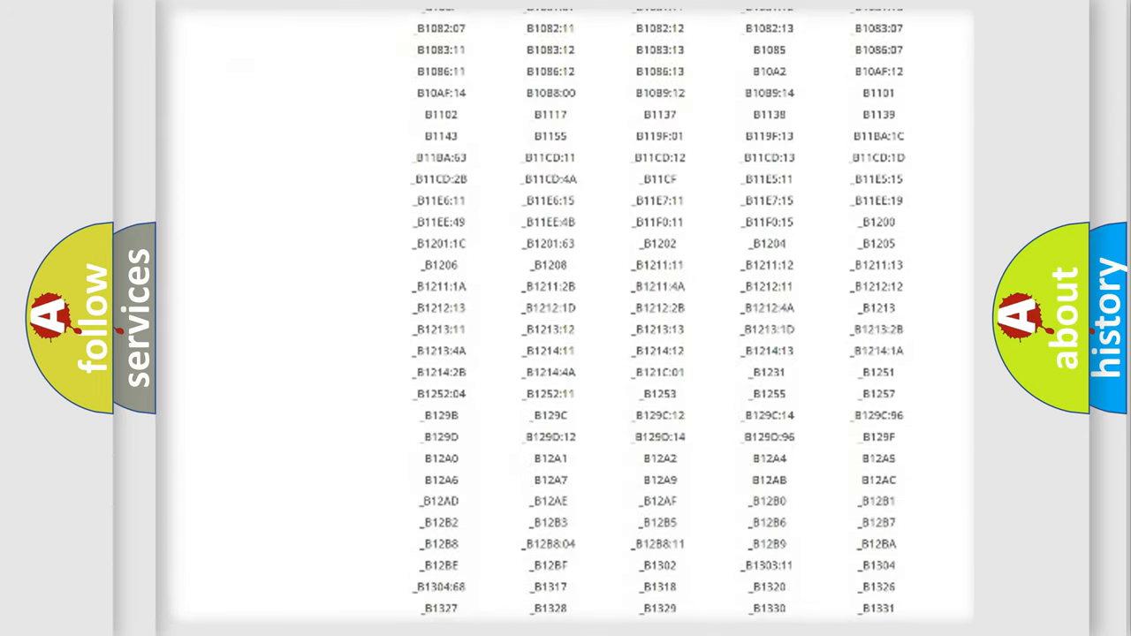
scroll("down", 3)
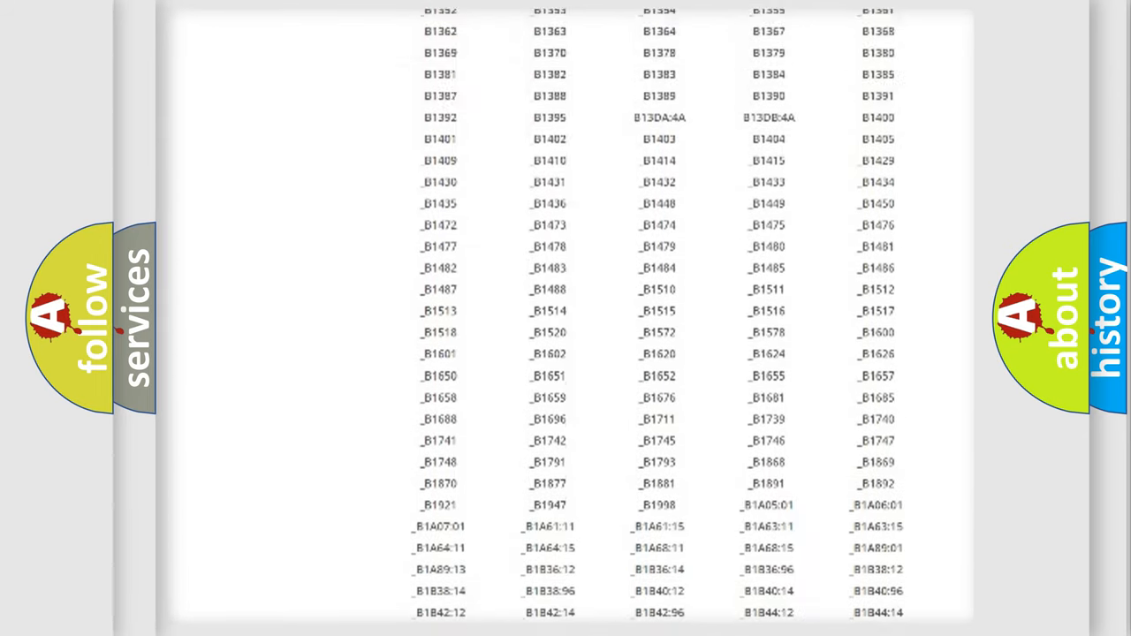